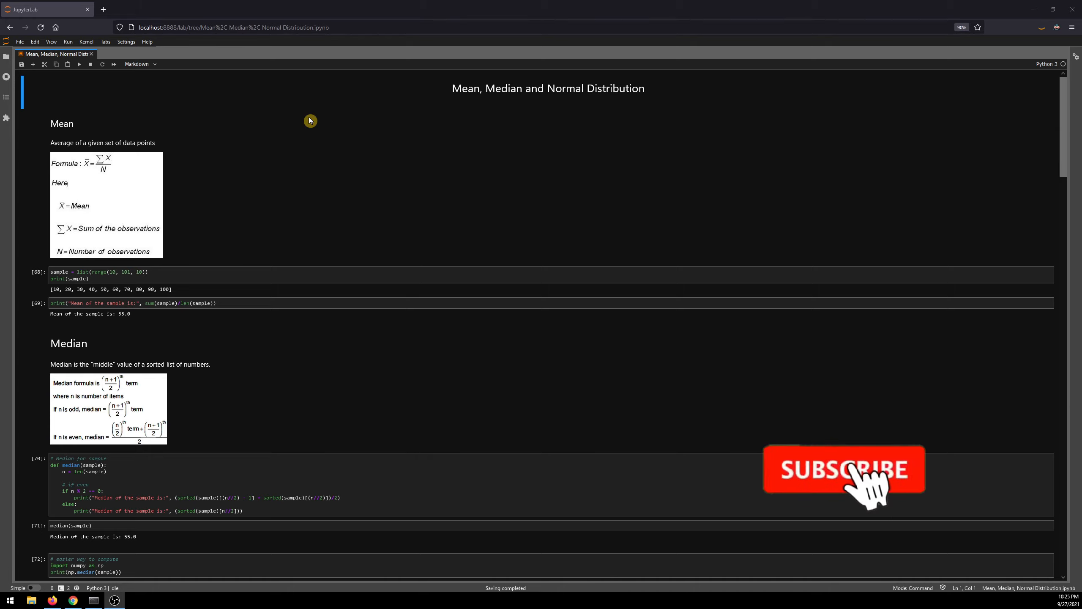
Step: Scroll the notebook to the Median section showing its formula, custom function and 55.0 outputs
{"action": "left_click", "coordinate": [842, 469]}
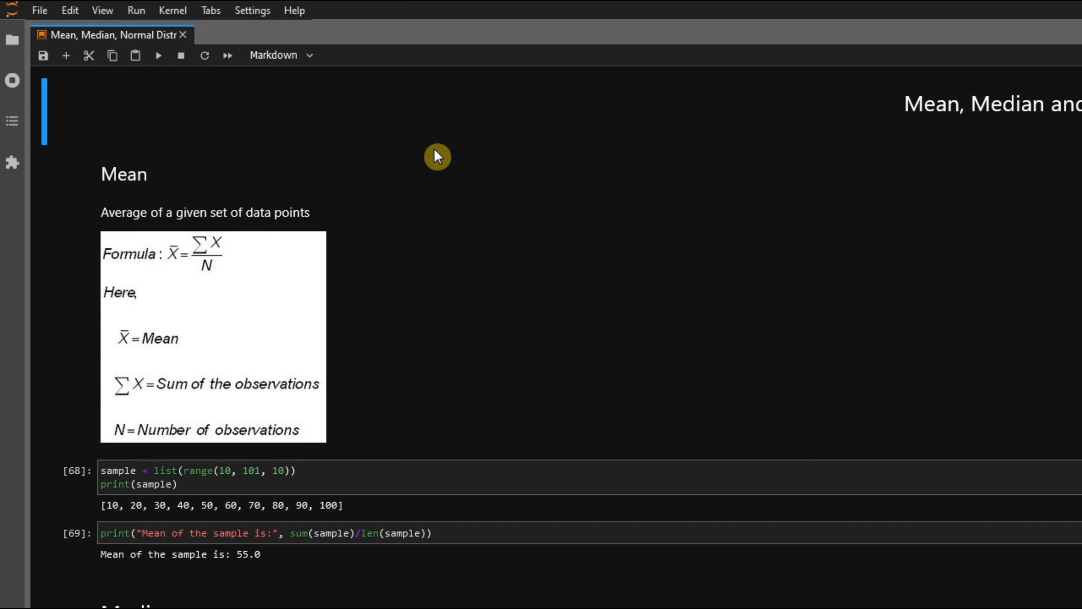
{"action": "mouse_move", "coordinate": [450, 156]}
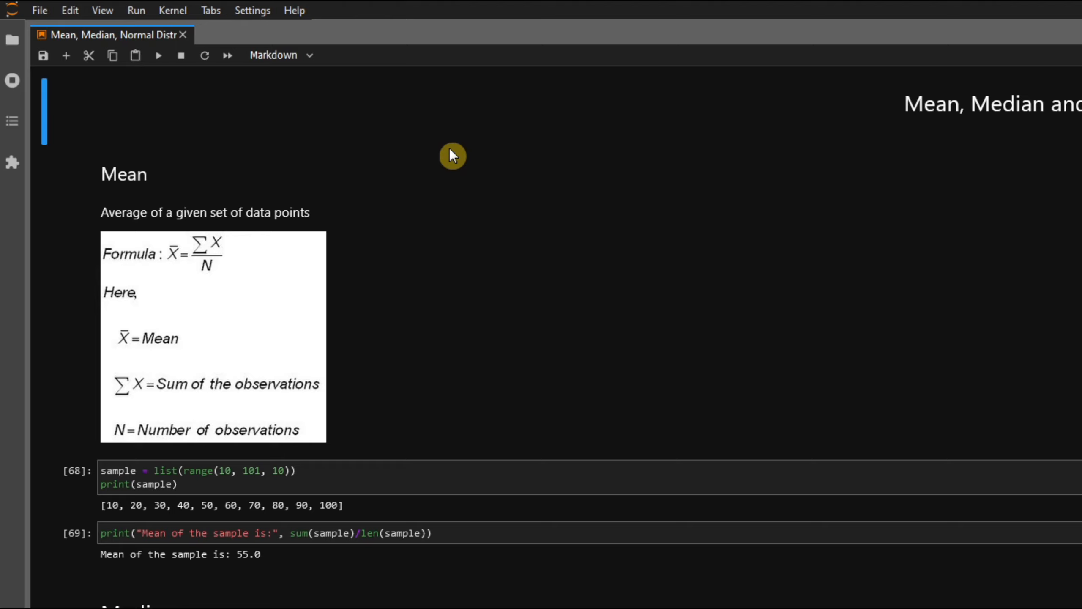
{"action": "mouse_move", "coordinate": [434, 182]}
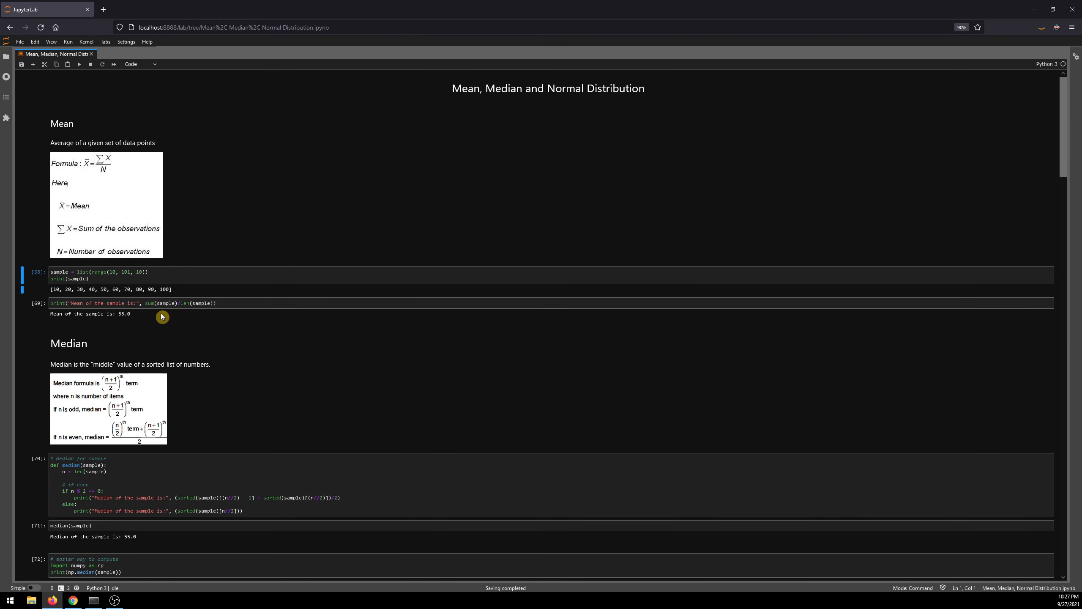
{"action": "scroll", "scroll_direction": "down", "scroll_amount": 3}
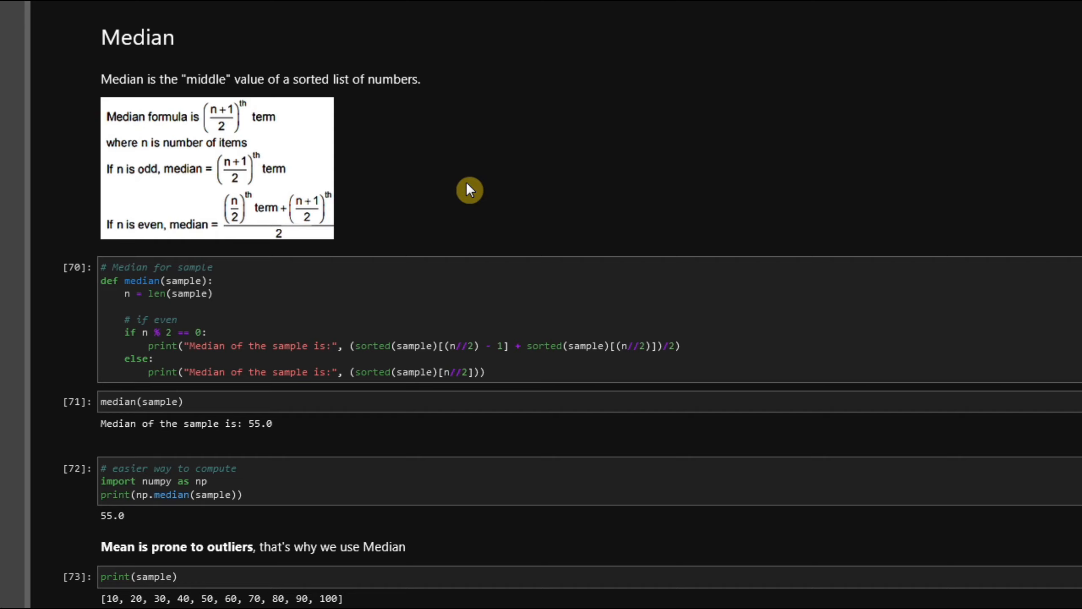
{"action": "scroll", "scroll_direction": "up", "scroll_amount": 3}
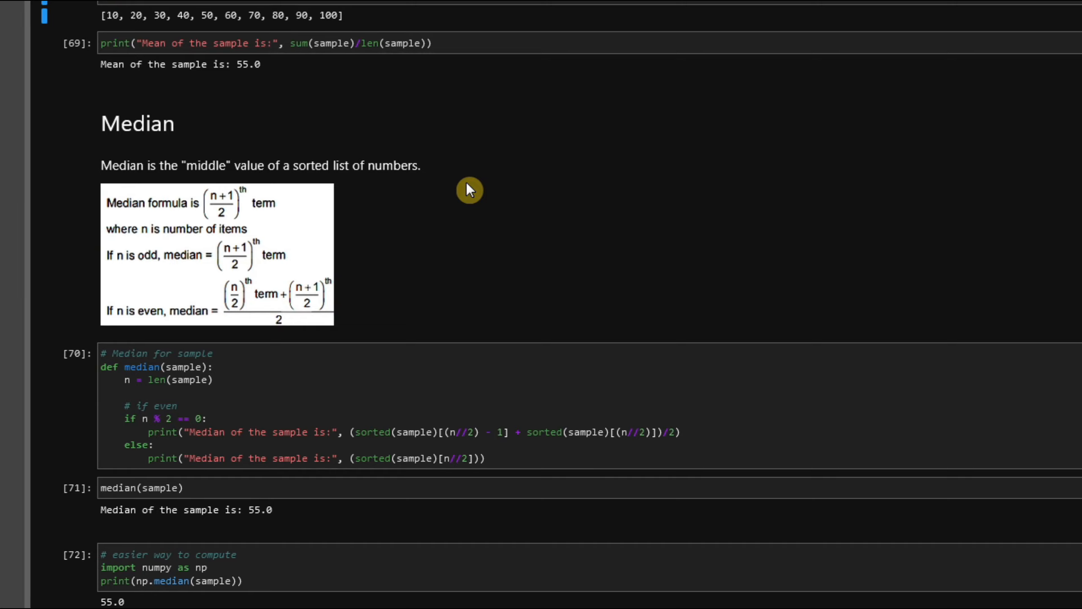
{"action": "scroll", "scroll_direction": "down", "scroll_amount": 3}
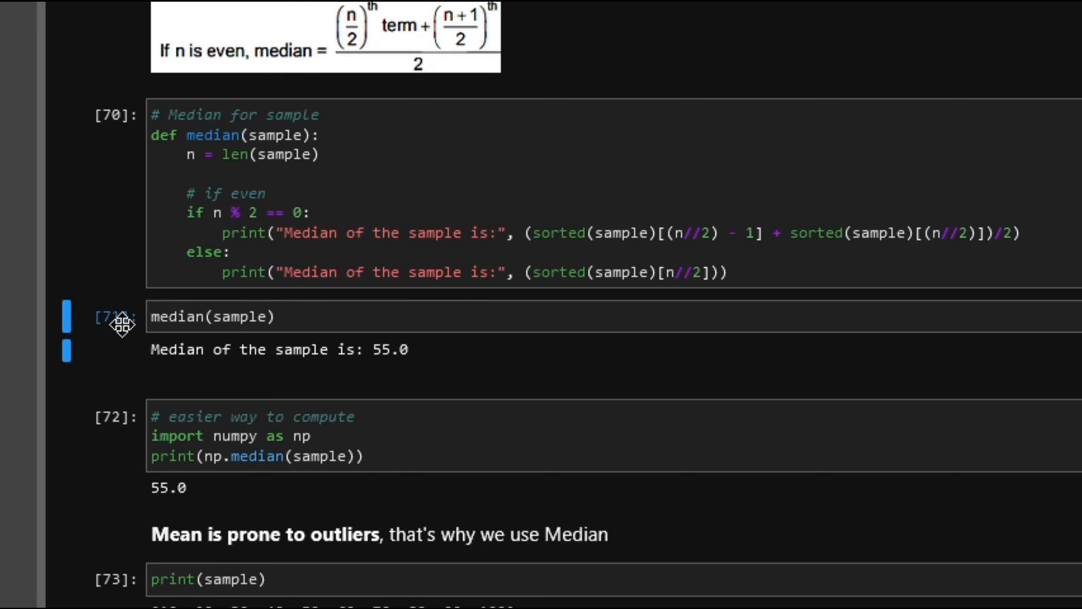
{"action": "scroll", "scroll_direction": "down", "scroll_amount": 3}
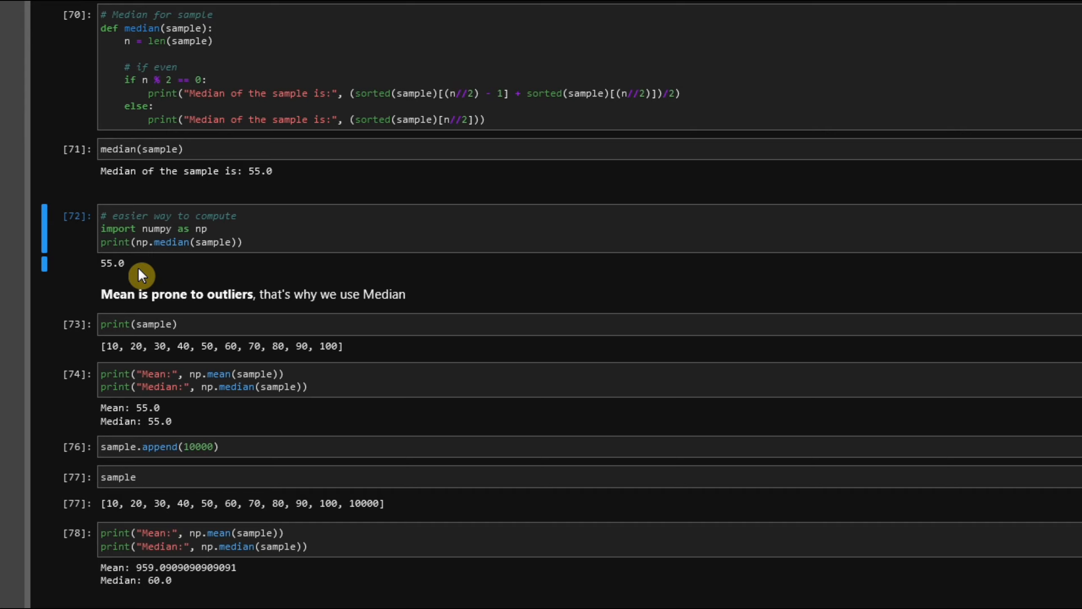
{"action": "mouse_move", "coordinate": [372, 294]}
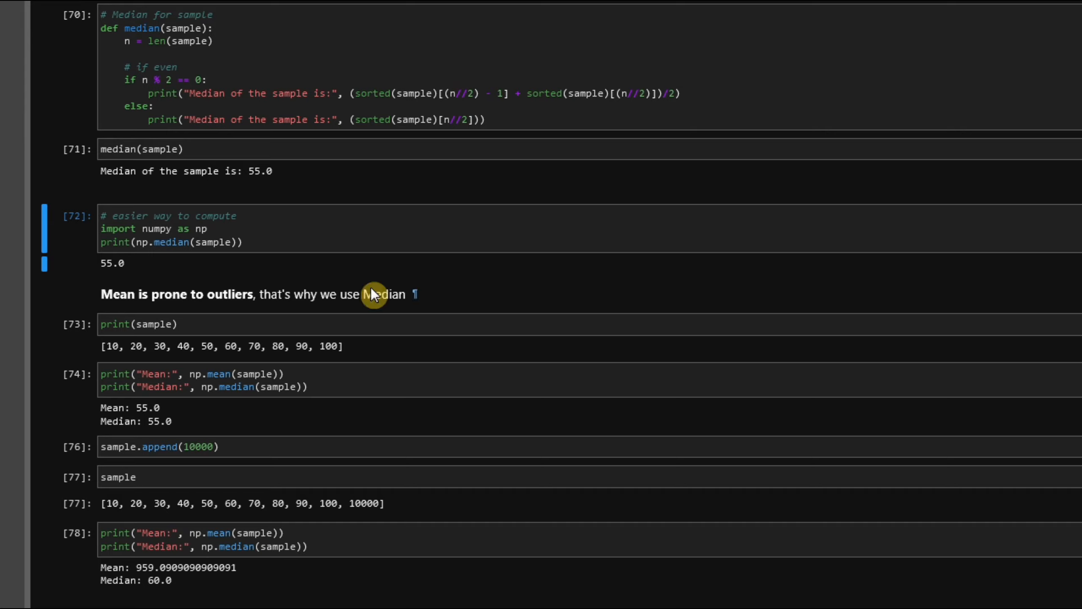
Step: Scroll to the outlier example where appending 10000 gives mean 959.09 and median 60.0
{"action": "scroll", "scroll_direction": "up", "scroll_amount": 3}
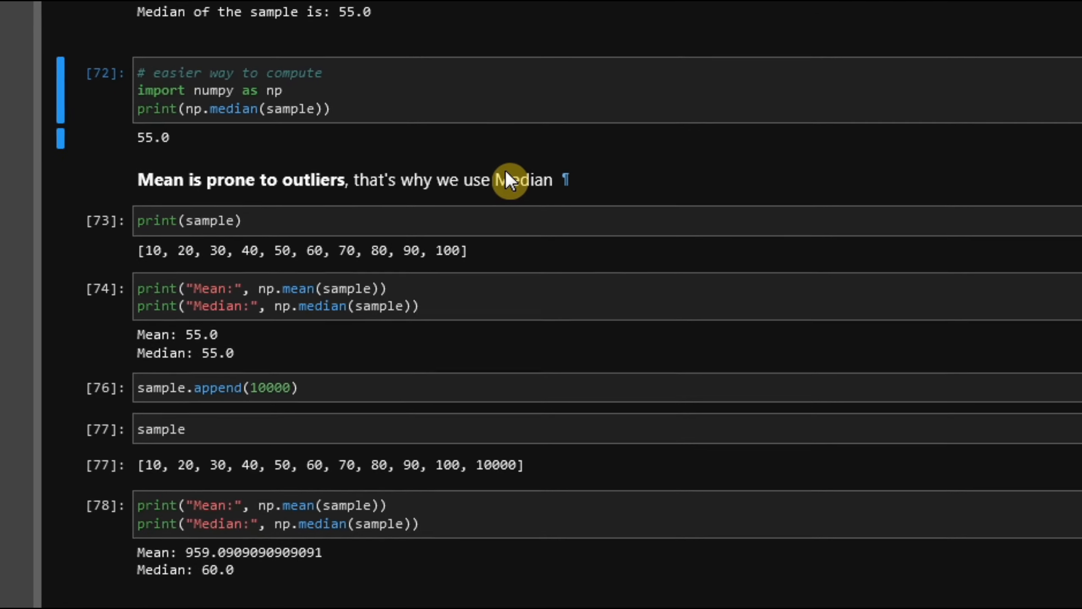
{"action": "scroll", "scroll_direction": "up", "scroll_amount": 3}
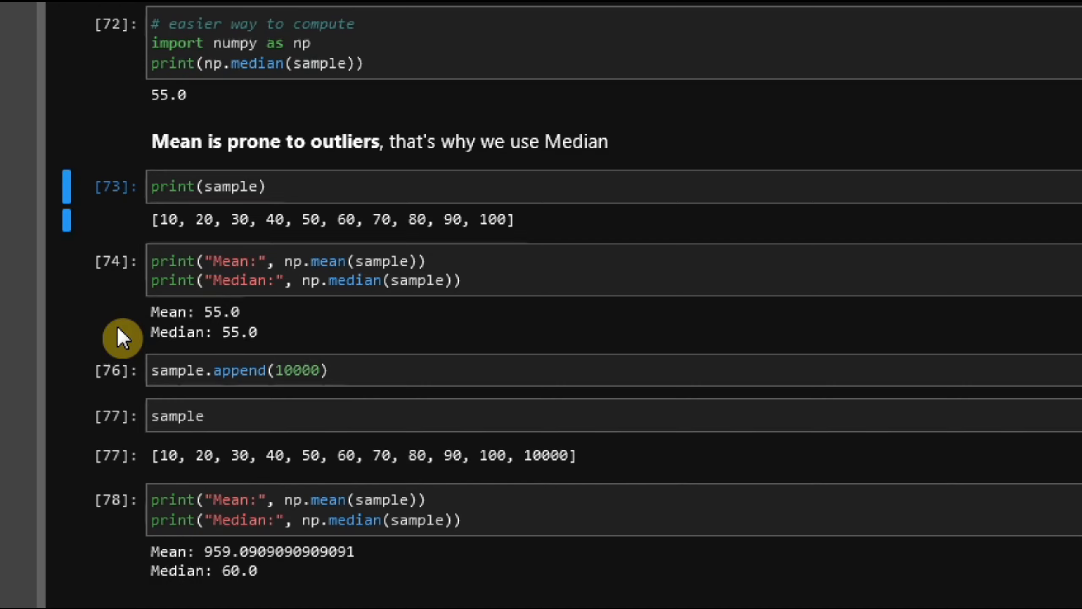
{"action": "scroll", "scroll_direction": "down", "scroll_amount": 3}
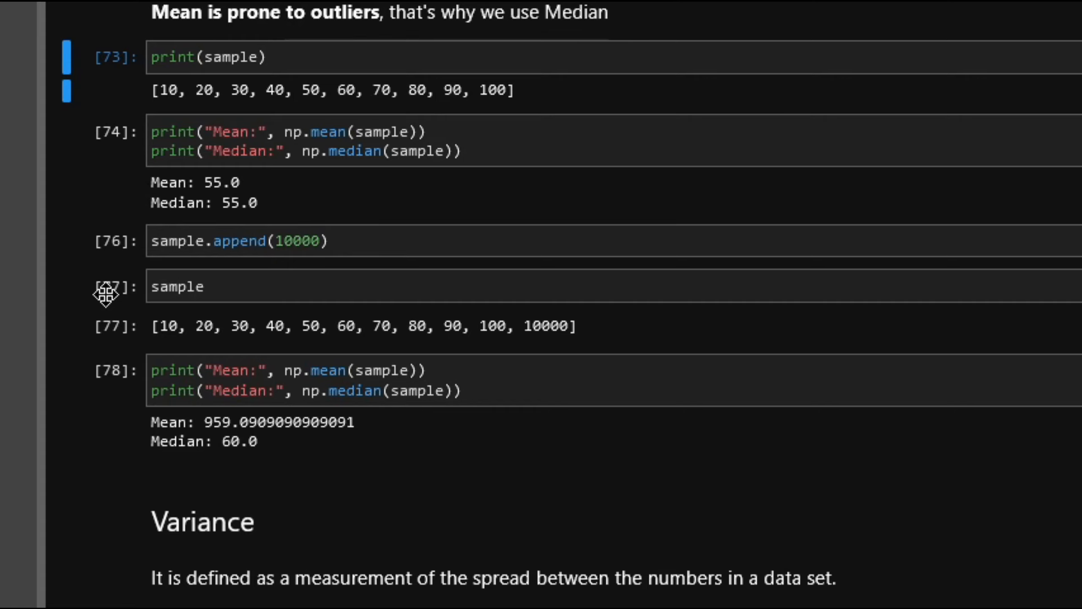
Step: Scroll past Variance and Standard Deviation to the Normal Distribution bell-shaped density plot
{"action": "scroll", "scroll_direction": "down", "scroll_amount": 3}
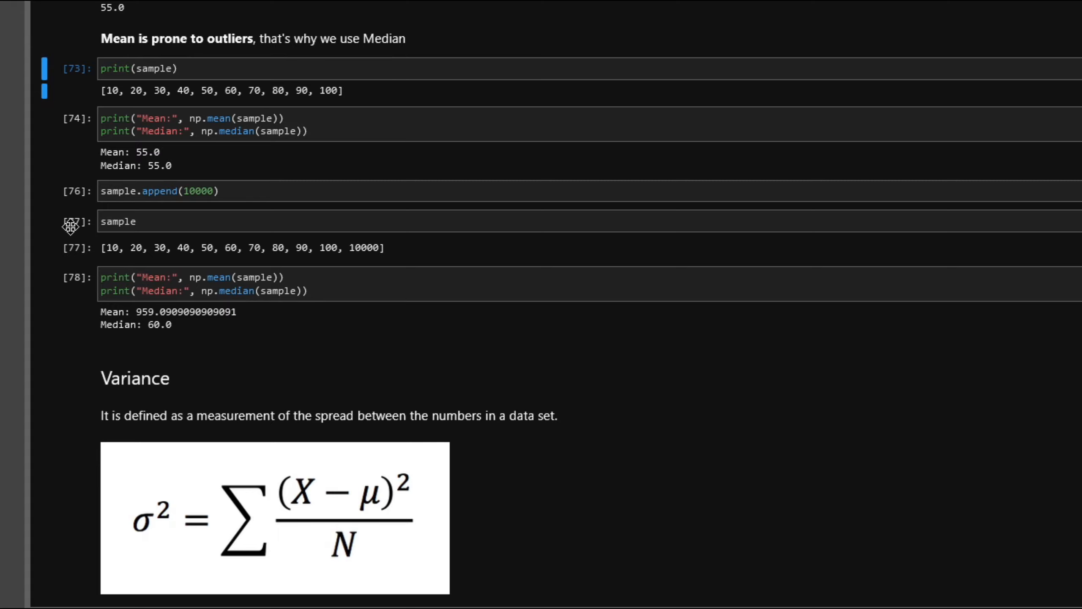
{"action": "scroll", "scroll_direction": "up", "scroll_amount": 3}
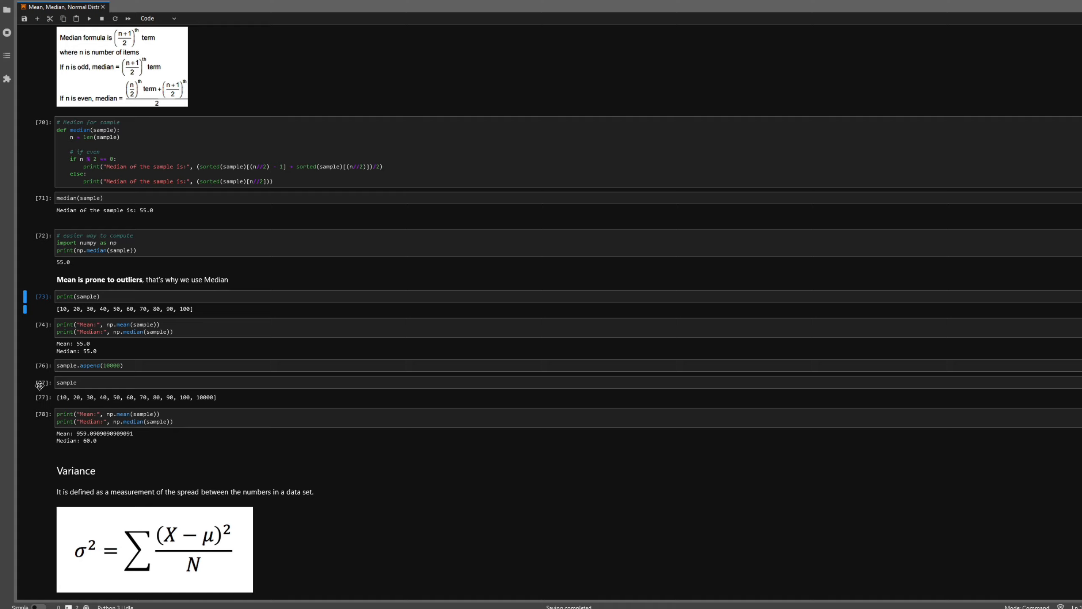
{"action": "scroll", "scroll_direction": "down", "scroll_amount": 3}
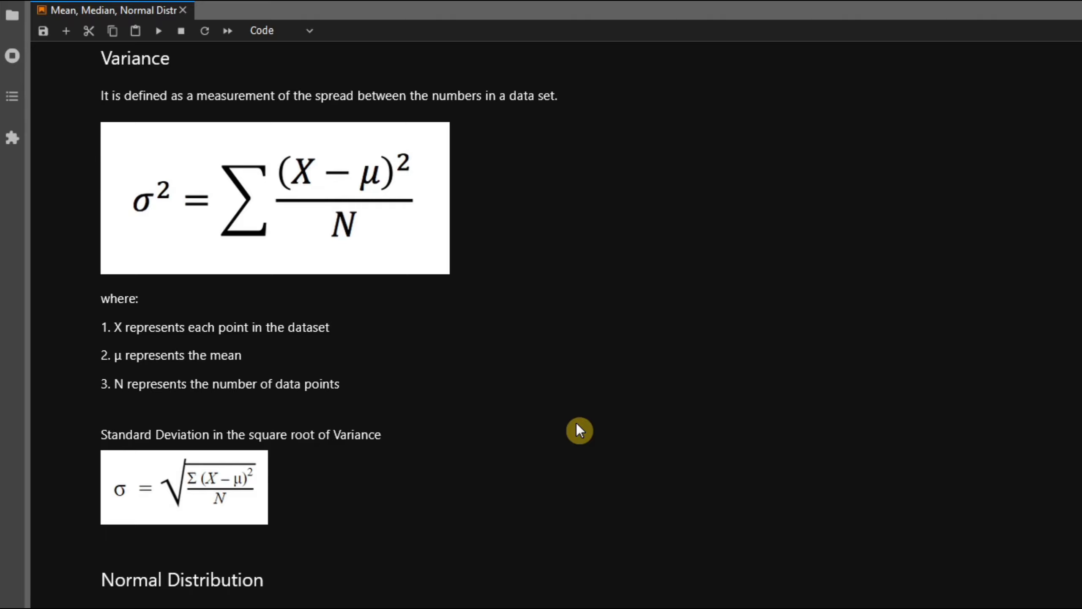
{"action": "scroll", "scroll_direction": "down", "scroll_amount": 3}
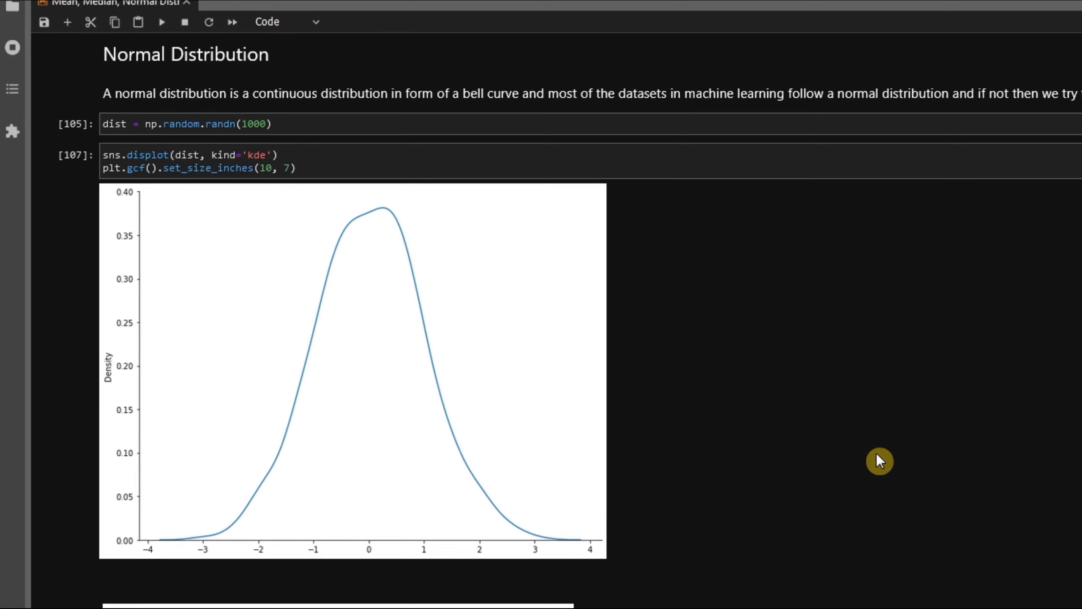
Step: Scroll below the density plot to the SAT scores 2020 histogram and Standard Normal Variate heading
{"action": "scroll", "scroll_direction": "up", "scroll_amount": 3}
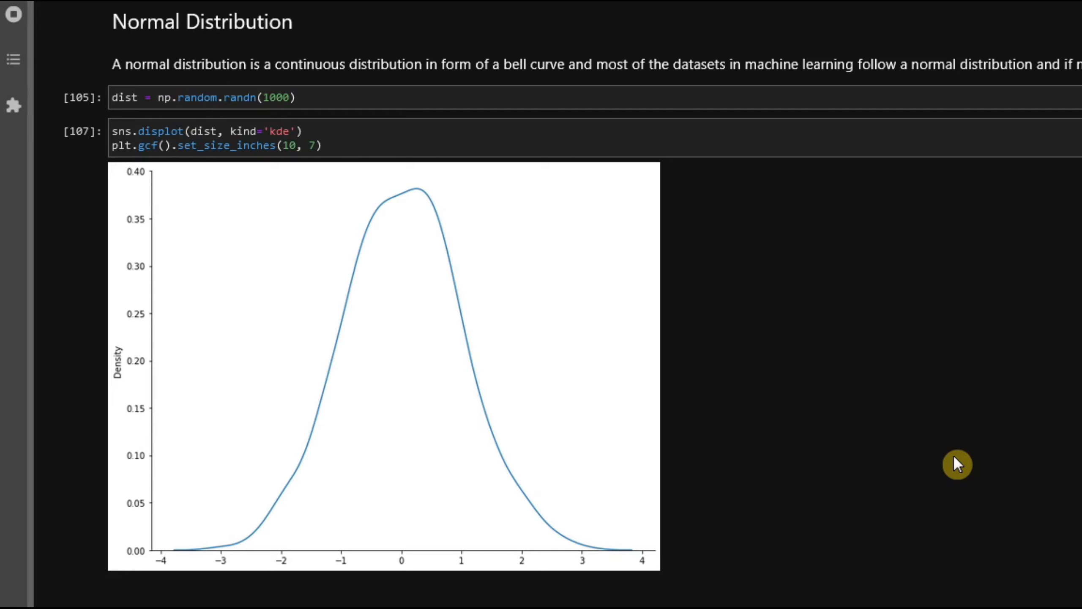
{"action": "mouse_move", "coordinate": [233, 180]}
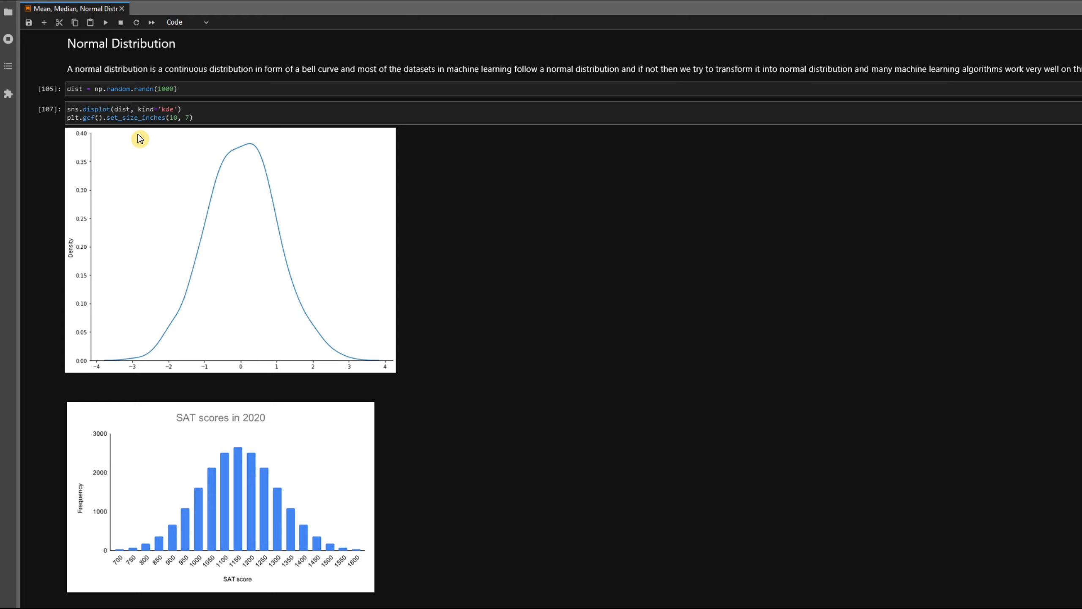
{"action": "scroll", "scroll_direction": "down", "scroll_amount": 3}
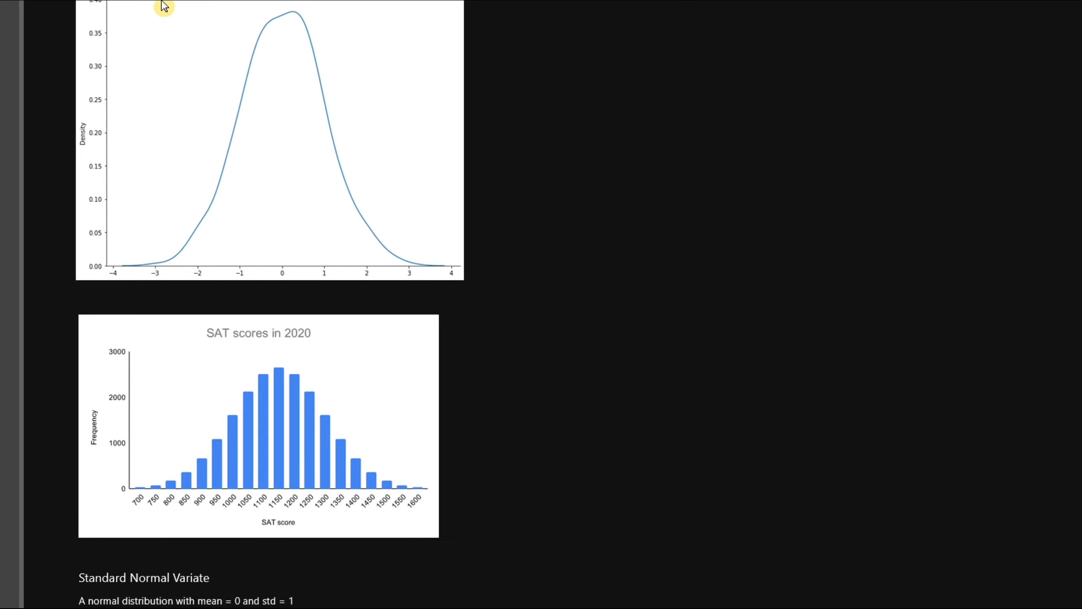
Step: Scroll past the 68-95-99.7 rule figure to the Empirical Formula bullets and Skewness diagrams
{"action": "scroll", "scroll_direction": "down", "scroll_amount": 3}
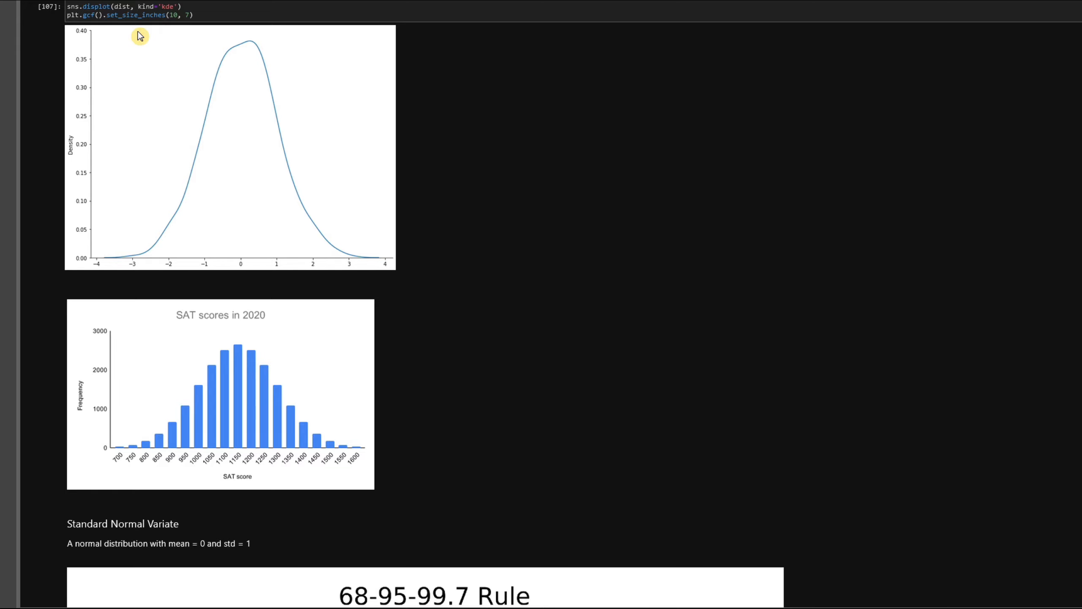
{"action": "scroll", "scroll_direction": "down", "scroll_amount": 3}
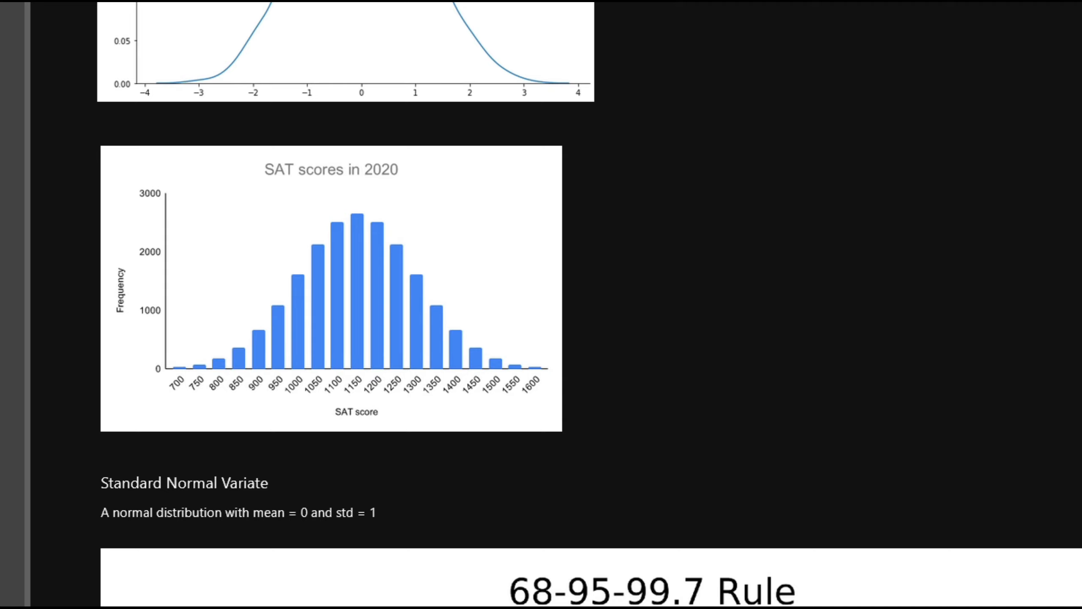
{"action": "scroll", "scroll_direction": "down", "scroll_amount": 3}
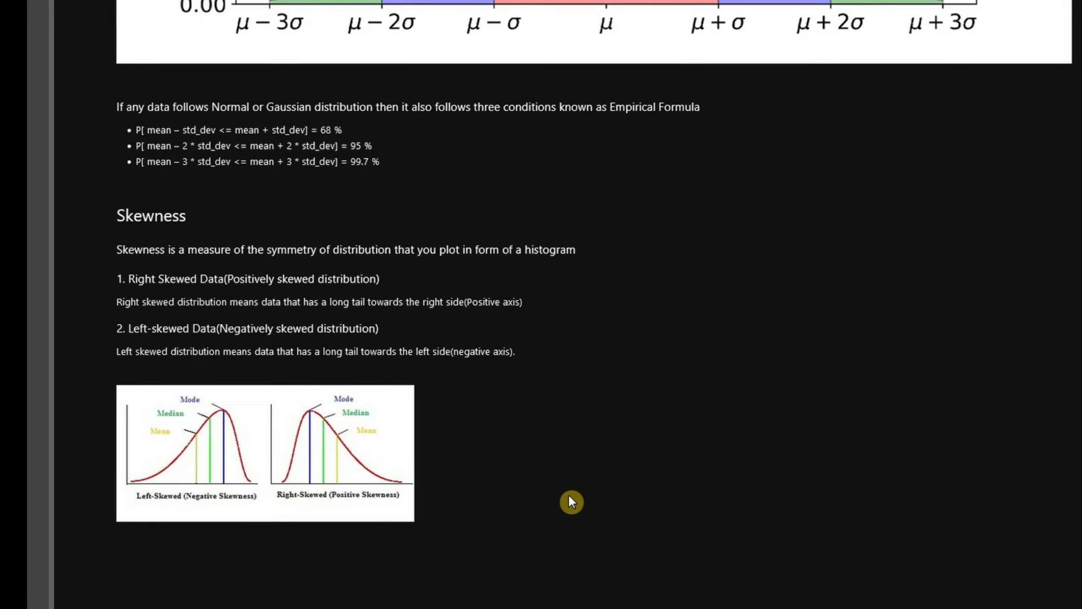
{"action": "scroll", "scroll_direction": "up", "scroll_amount": 3}
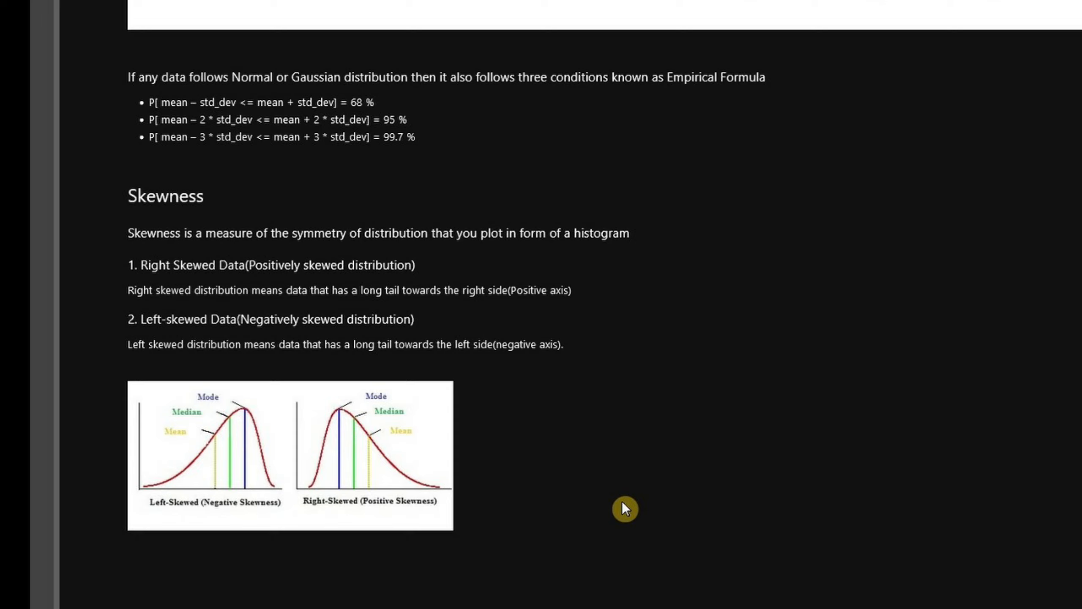
{"action": "scroll", "scroll_direction": "down", "scroll_amount": 3}
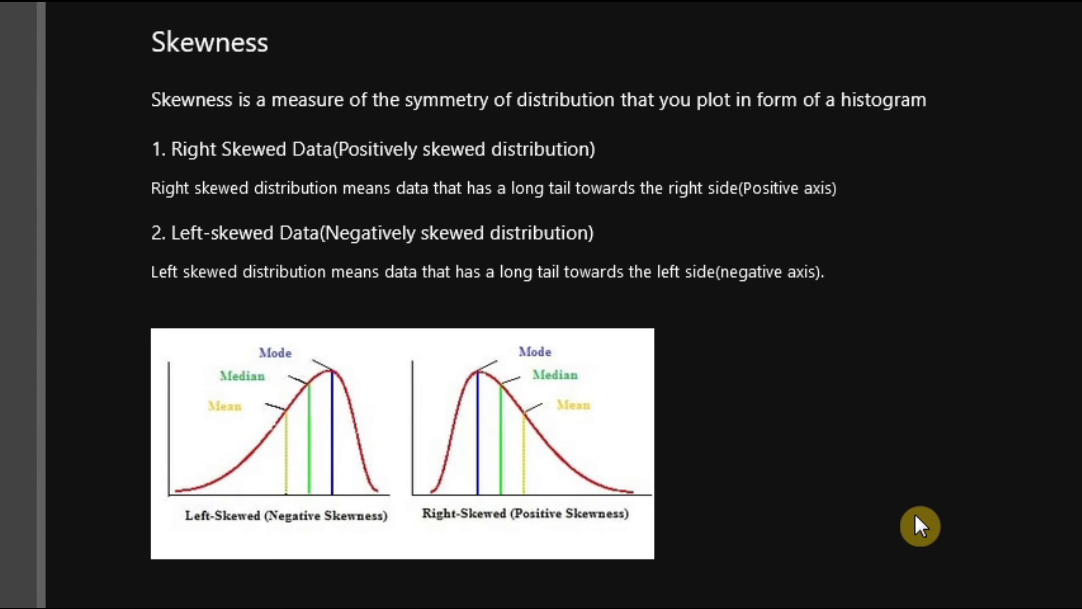
{"action": "scroll", "scroll_direction": "up", "scroll_amount": 3}
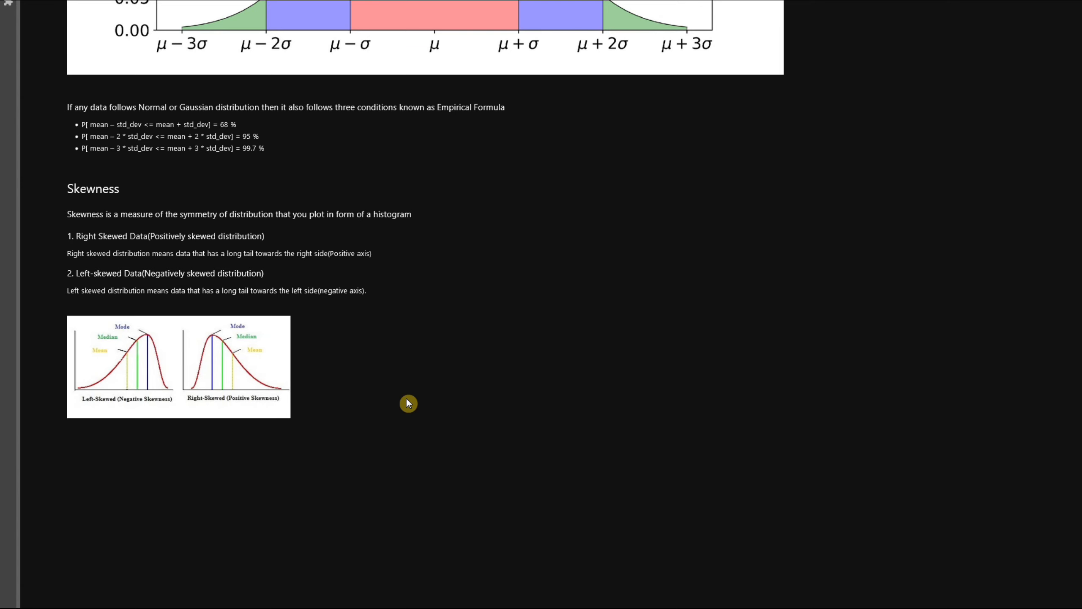
{"action": "scroll", "scroll_direction": "down", "scroll_amount": 3}
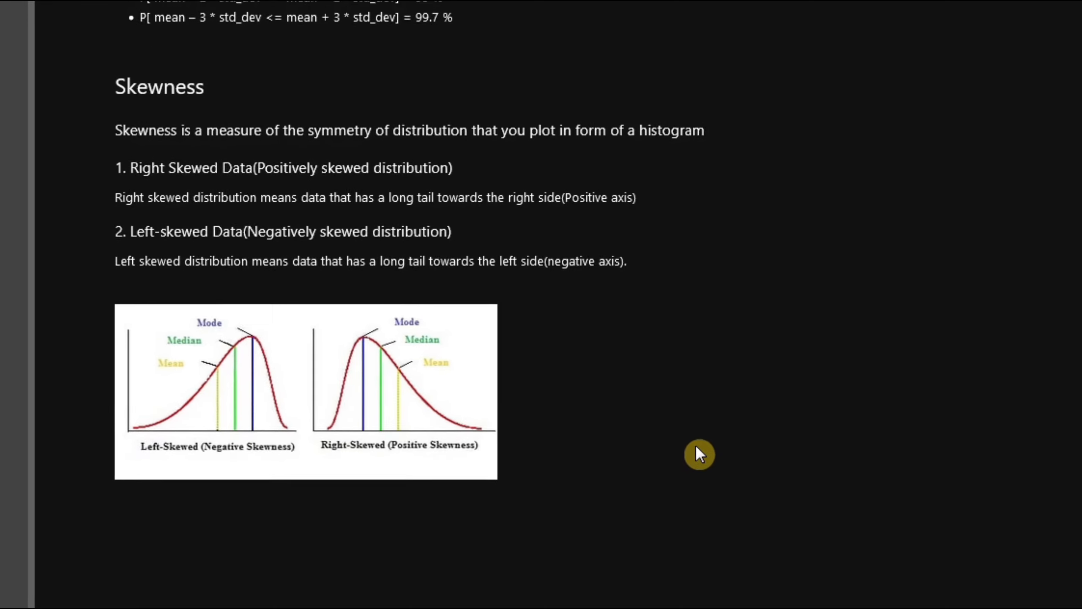
{"action": "scroll", "scroll_direction": "down", "scroll_amount": 3}
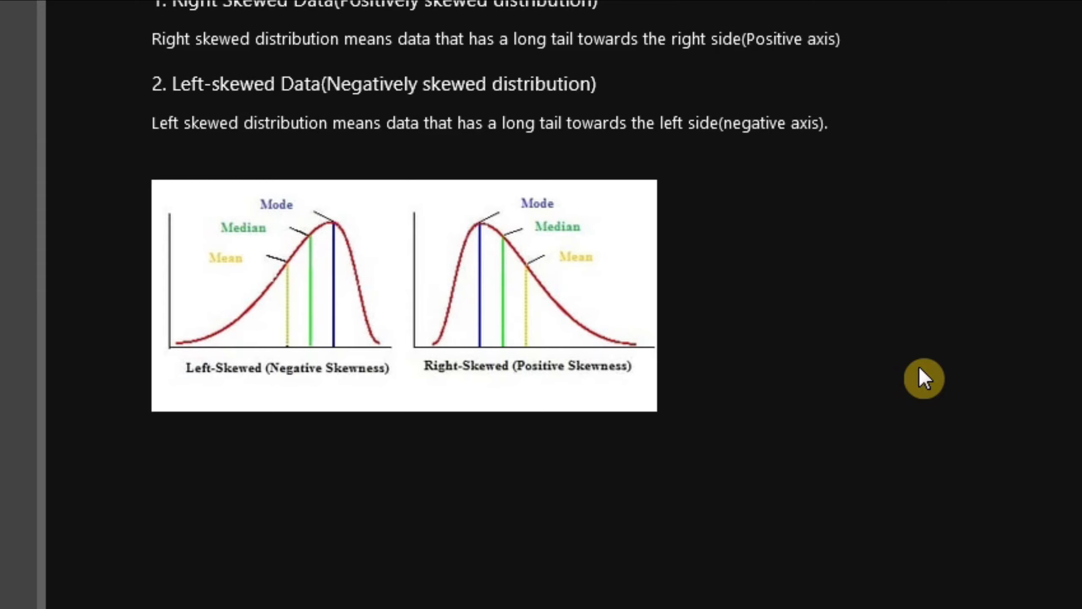